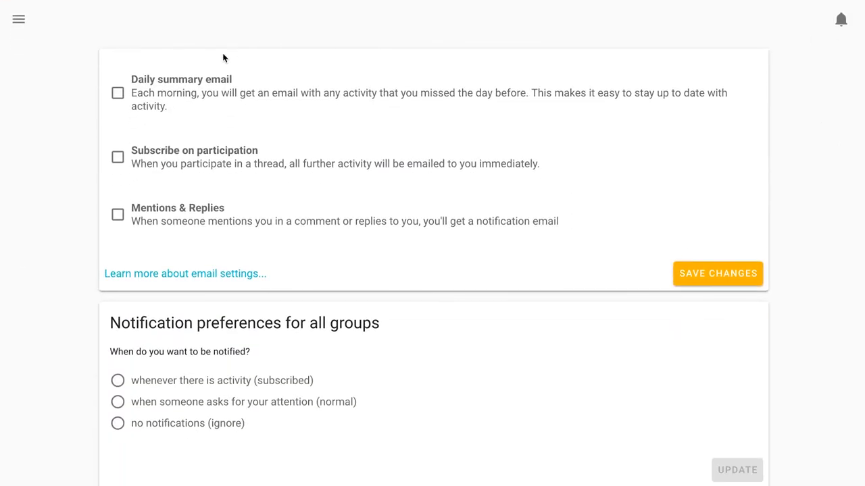
Keep Daily summary email ticked and set all-group notifications to 'when someone asks for your attention (normal)', then update.
click(117, 92)
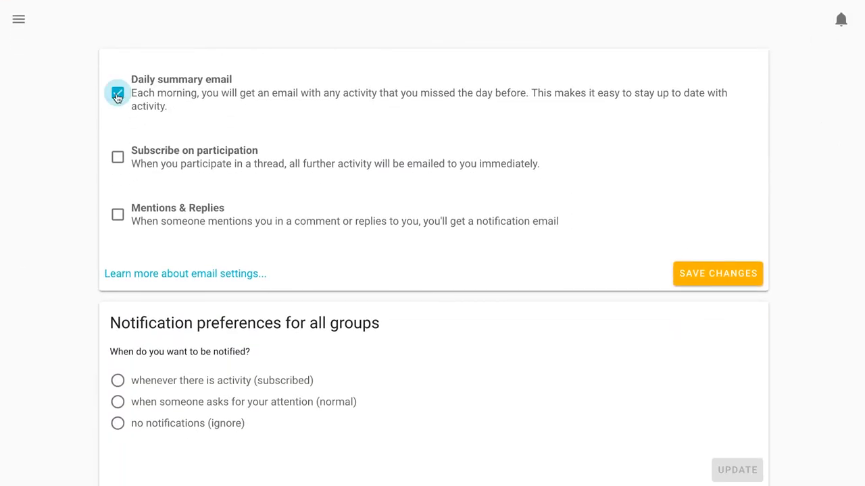
click(118, 92)
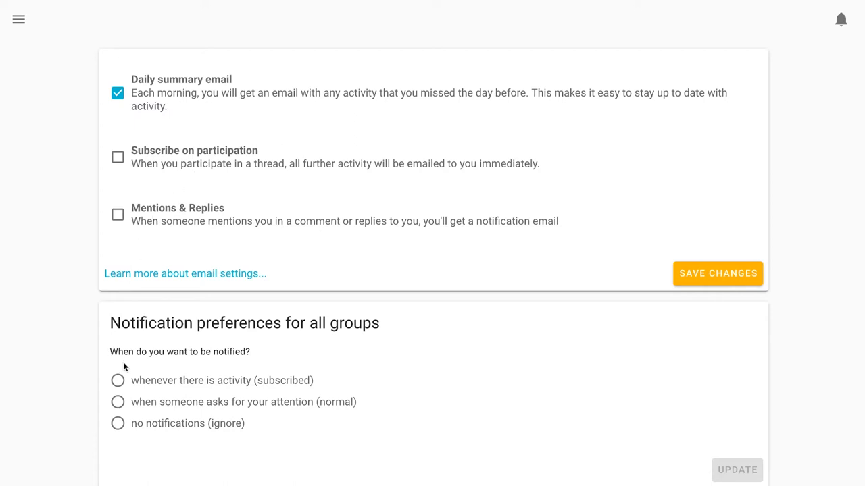
click(118, 403)
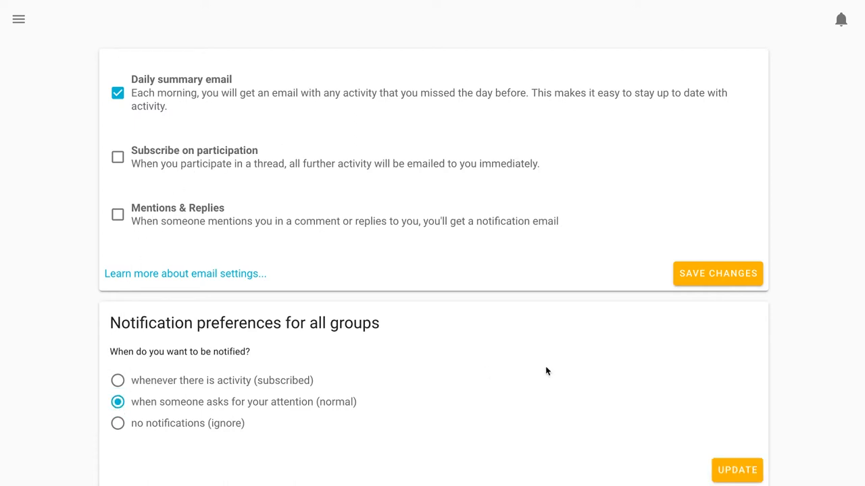
click(738, 470)
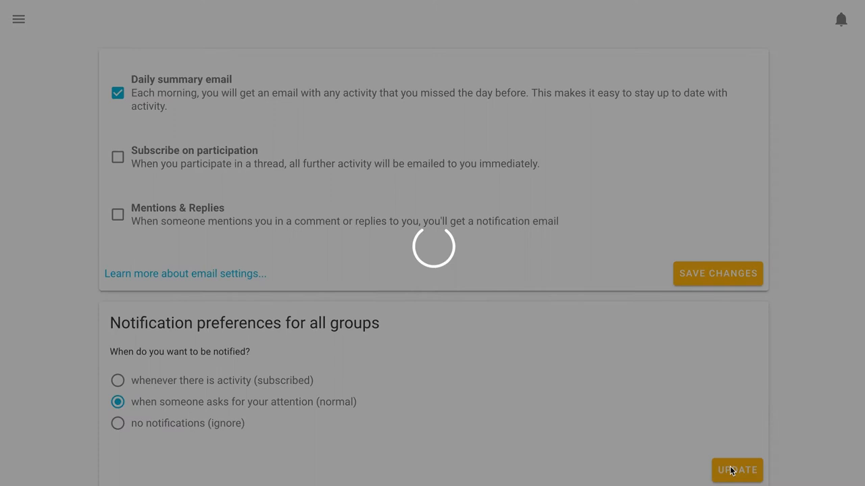
click(736, 470)
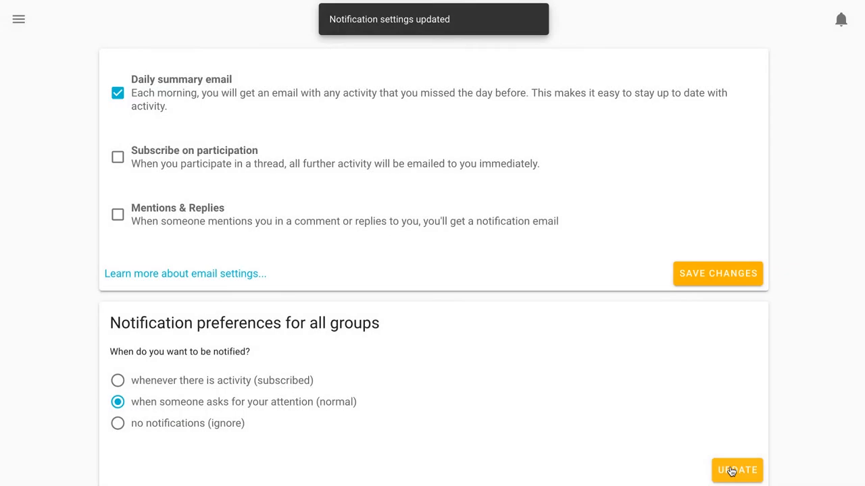
click(19, 19)
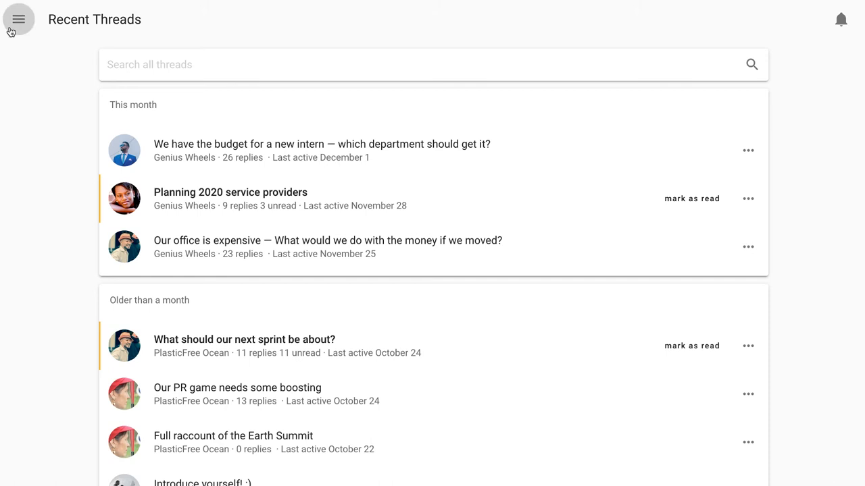
Reach the Edit Profile page and inspect the Username field and Language dropdown, leaving language blank.
click(19, 19)
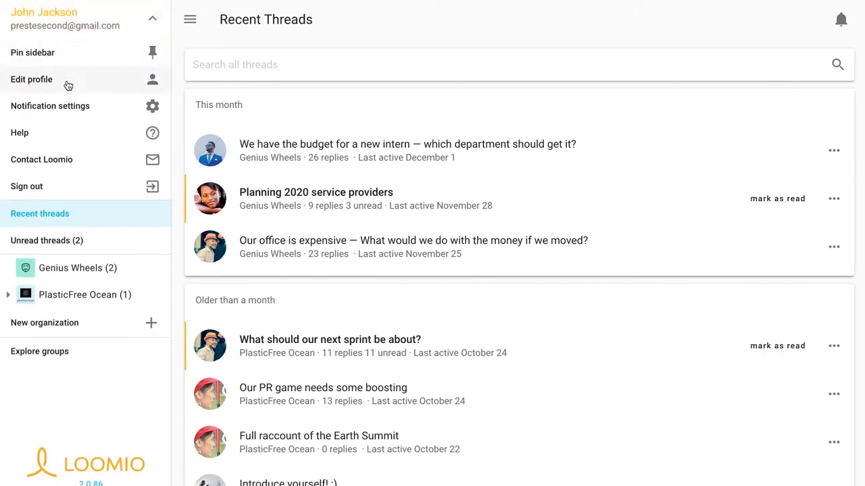
click(31, 78)
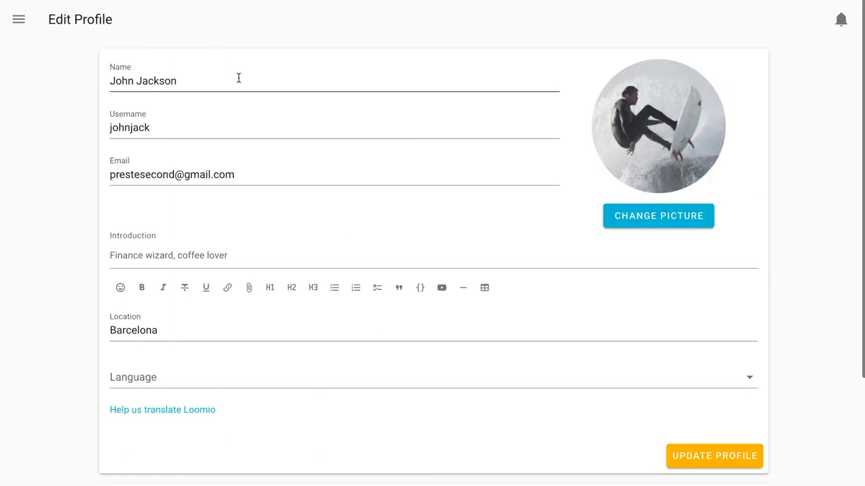
click(237, 81)
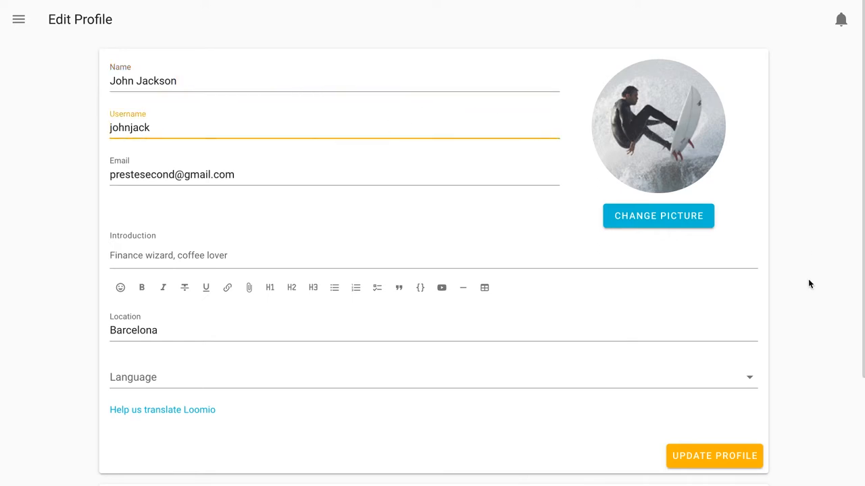
scroll(down, 3)
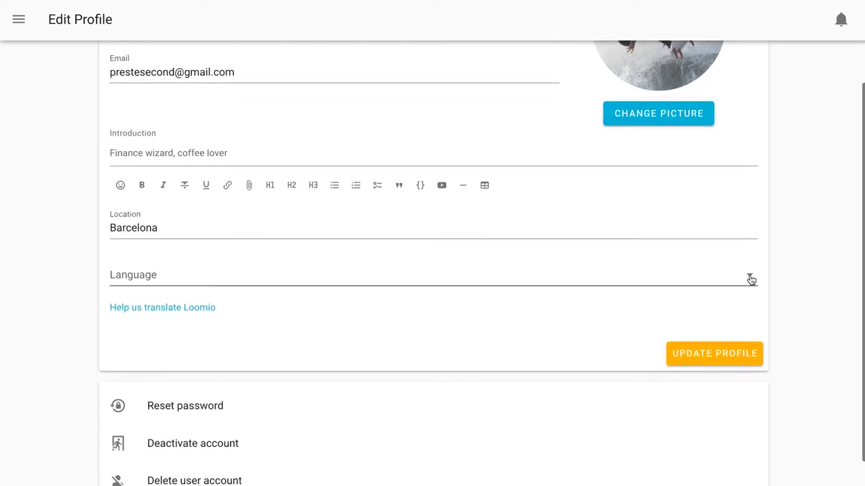
click(433, 276)
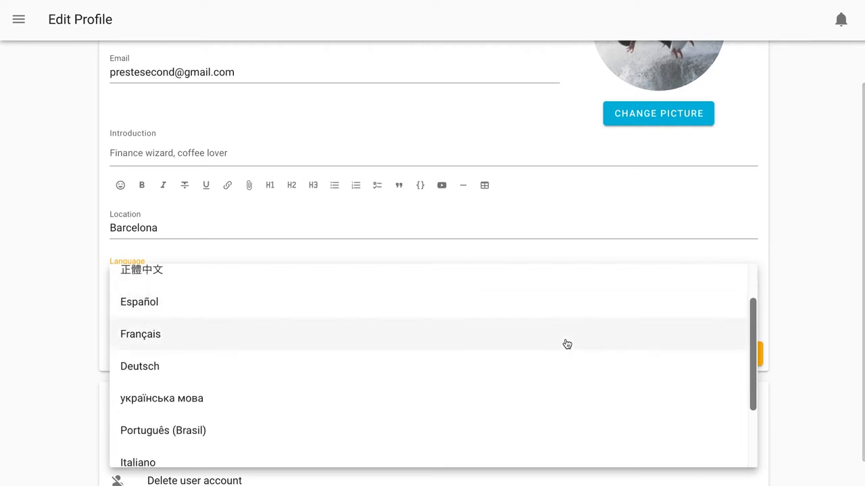
scroll(down, 3)
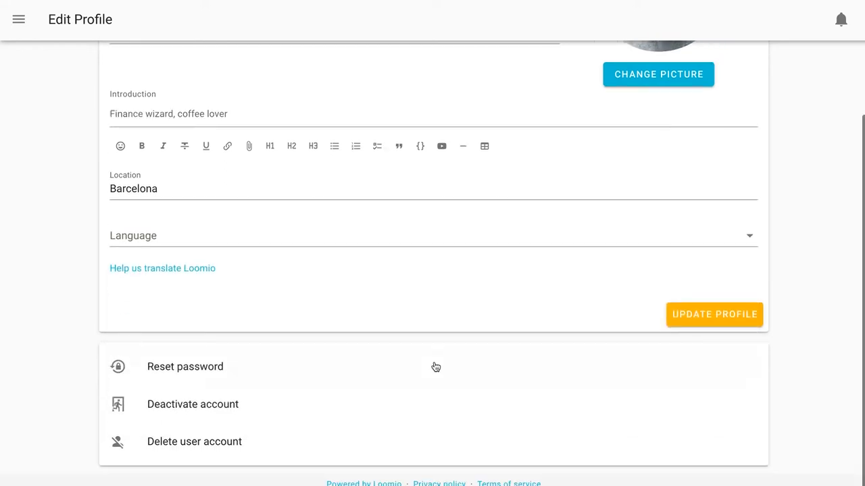
click(184, 366)
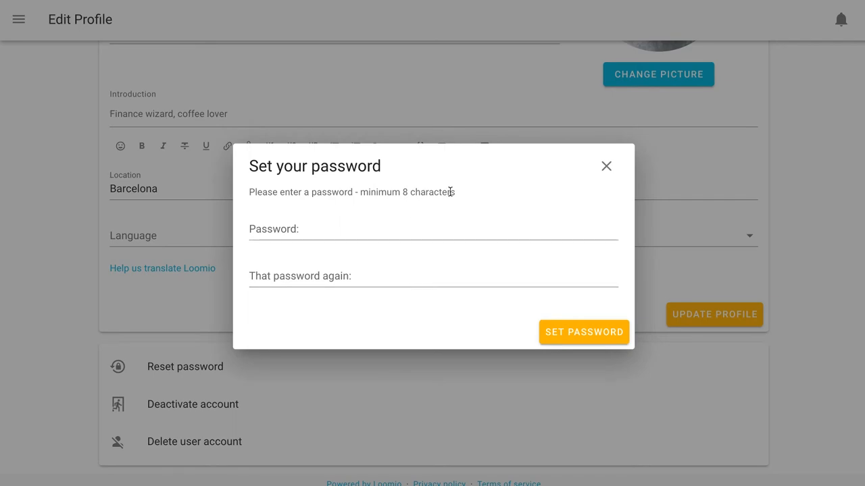
click(605, 166)
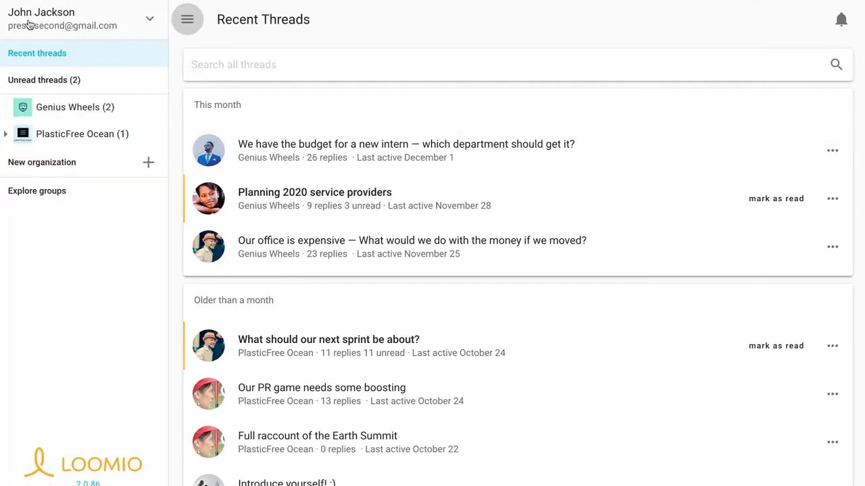
In Notification settings, toggle Subscribe on participation off and back on.
click(74, 19)
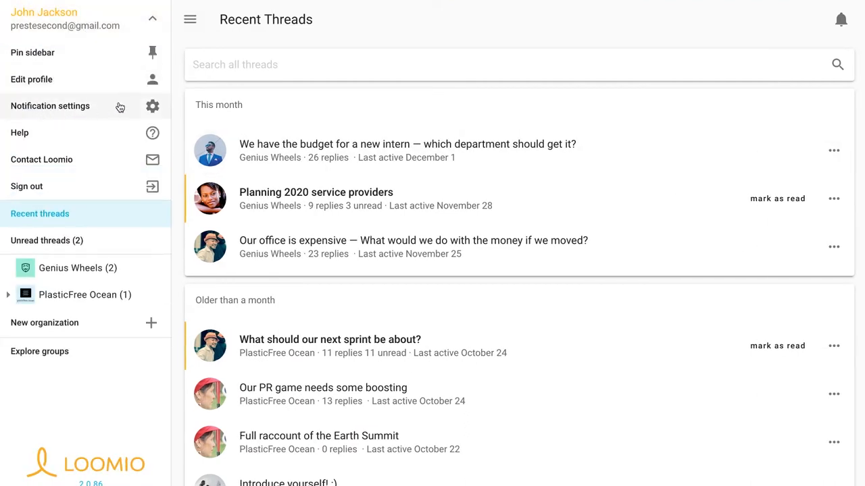
click(50, 105)
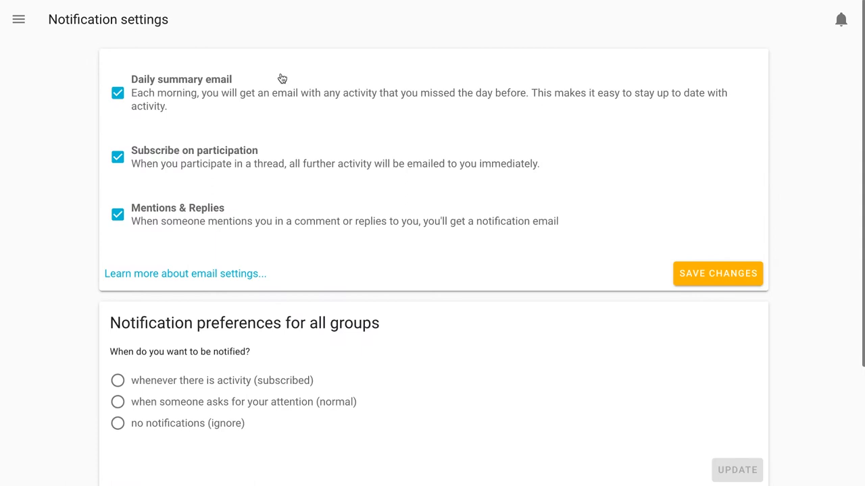
mouse_move(191, 108)
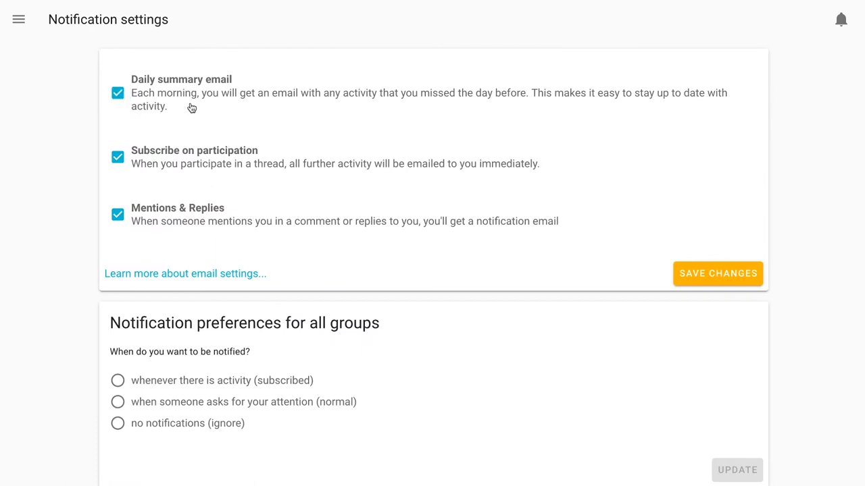
mouse_move(344, 101)
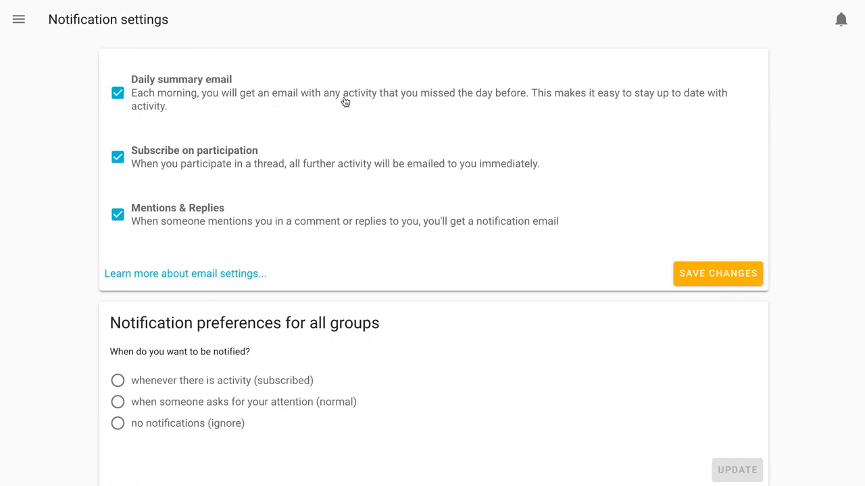
mouse_move(292, 113)
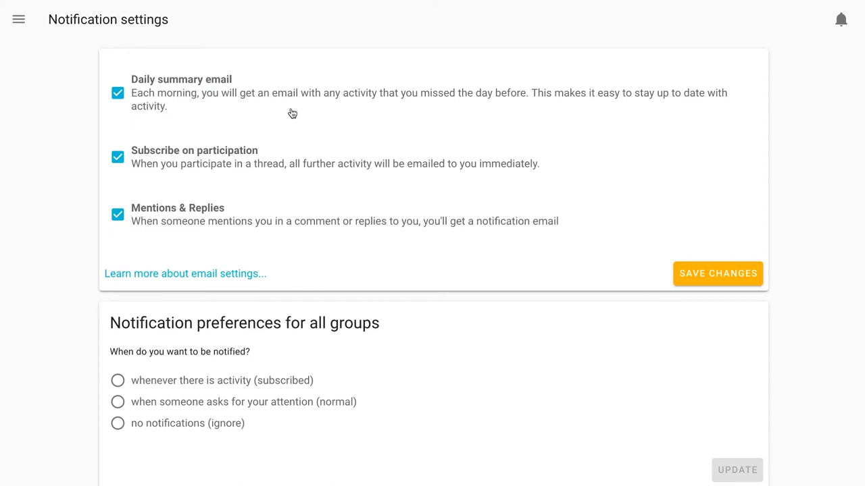
click(118, 157)
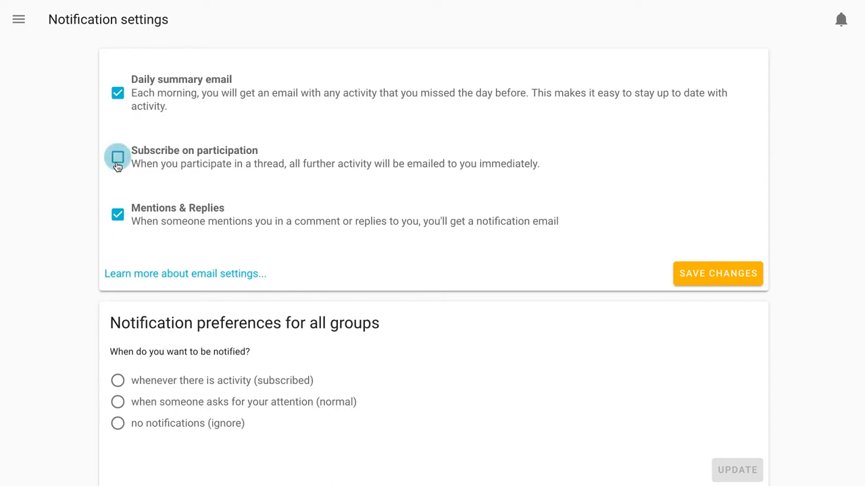
click(118, 157)
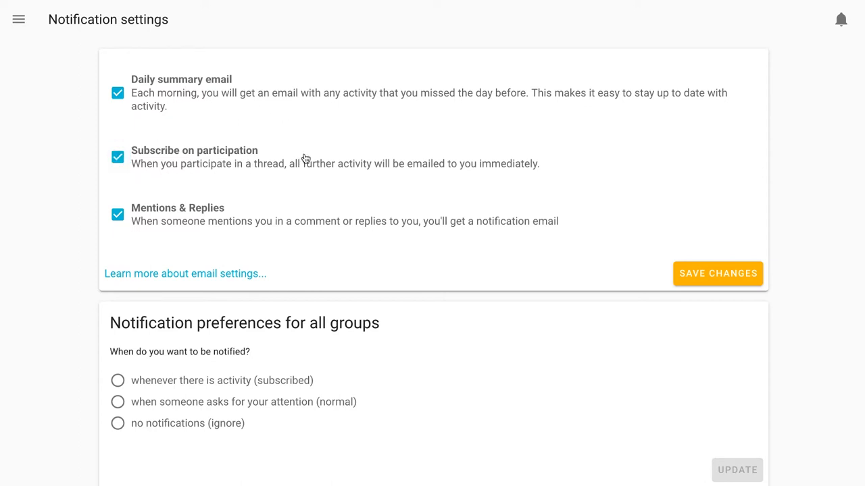
mouse_move(345, 173)
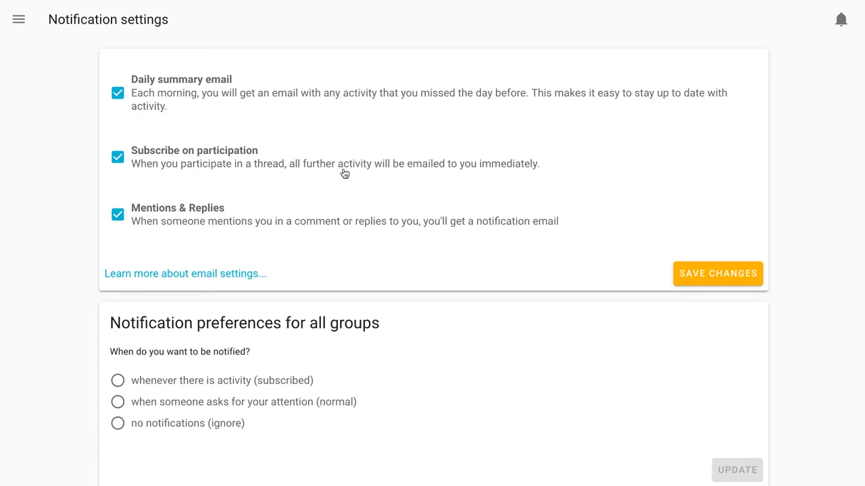
mouse_move(378, 181)
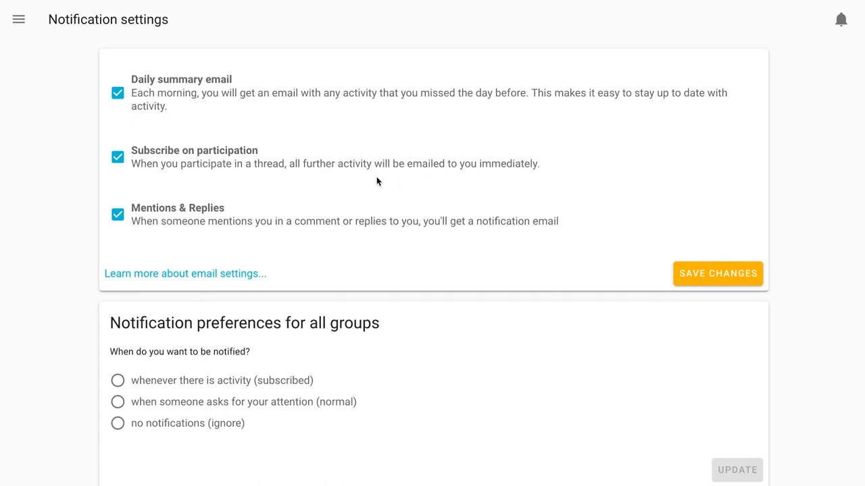
mouse_move(134, 189)
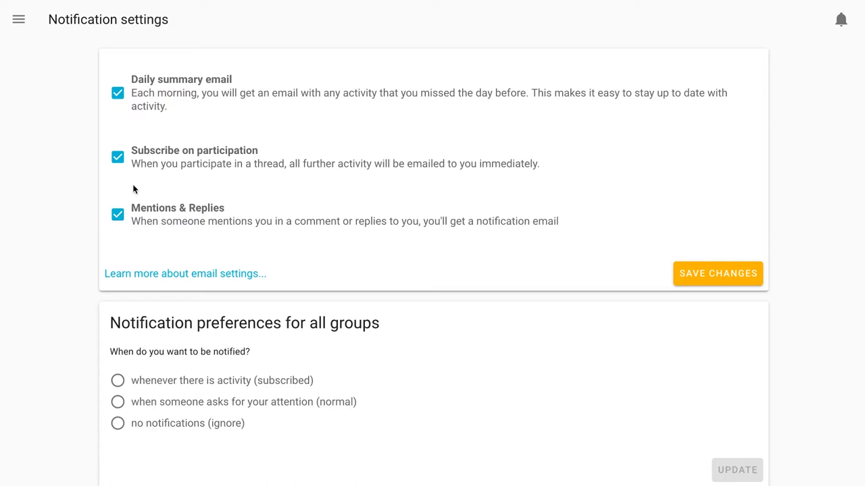
mouse_move(197, 189)
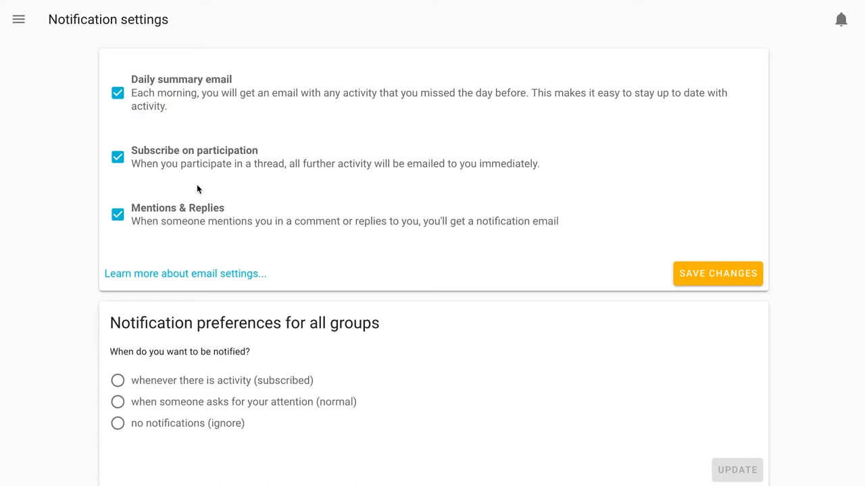
mouse_move(265, 173)
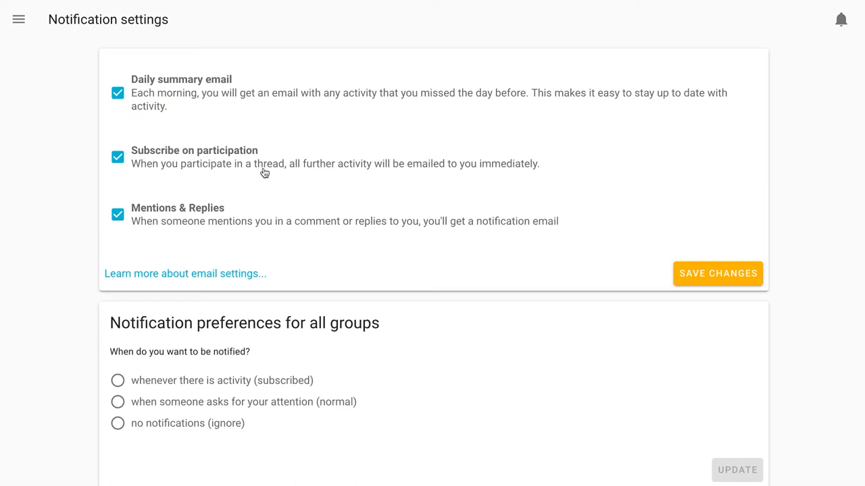
mouse_move(277, 231)
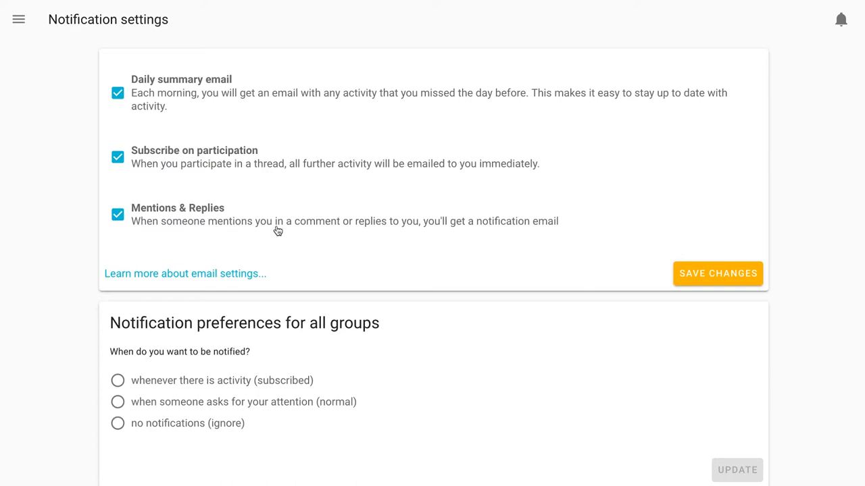
Toggle Mentions & Replies off and on, then save with all three emails ticked.
click(117, 213)
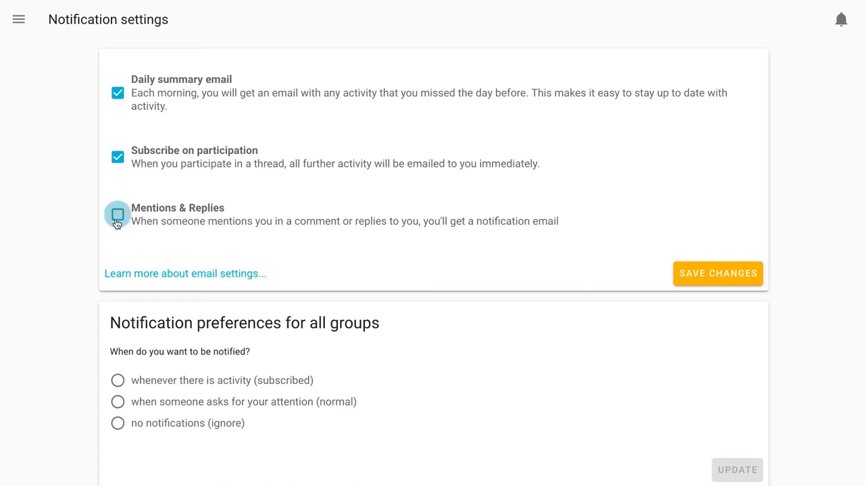
click(117, 214)
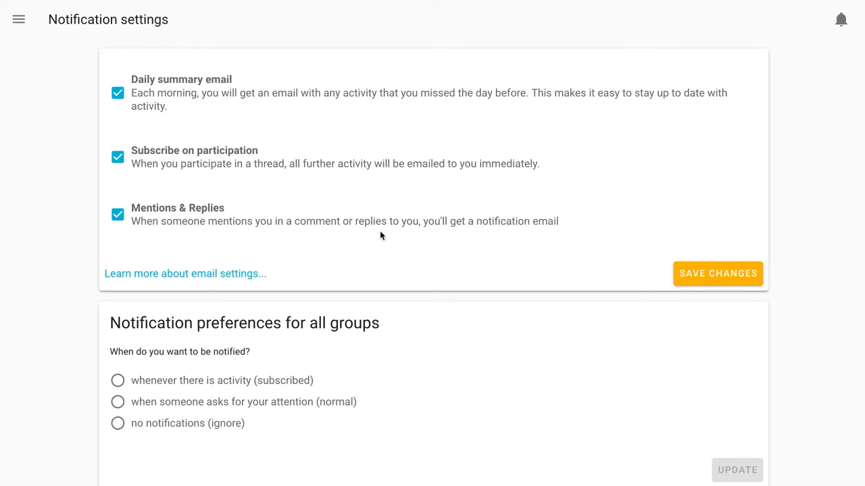
mouse_move(456, 257)
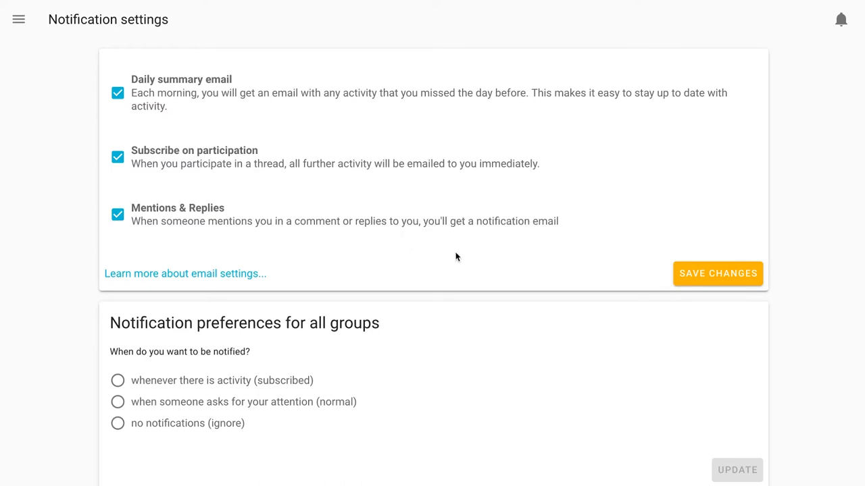
click(717, 273)
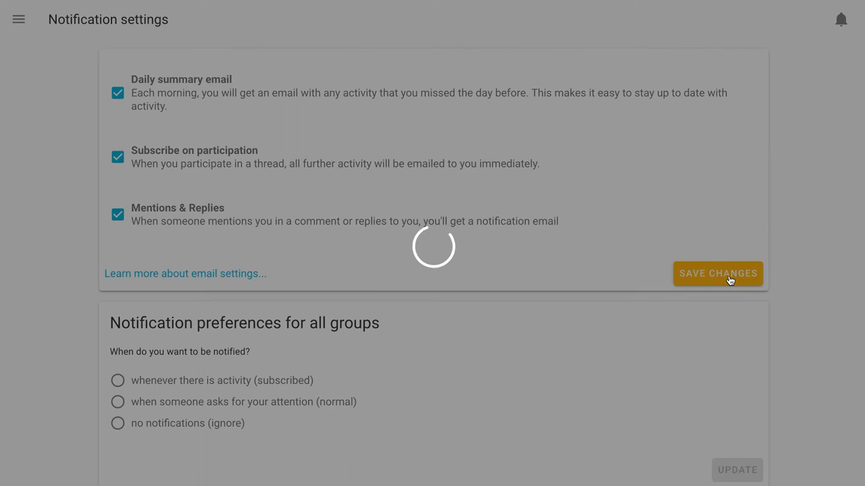
click(717, 273)
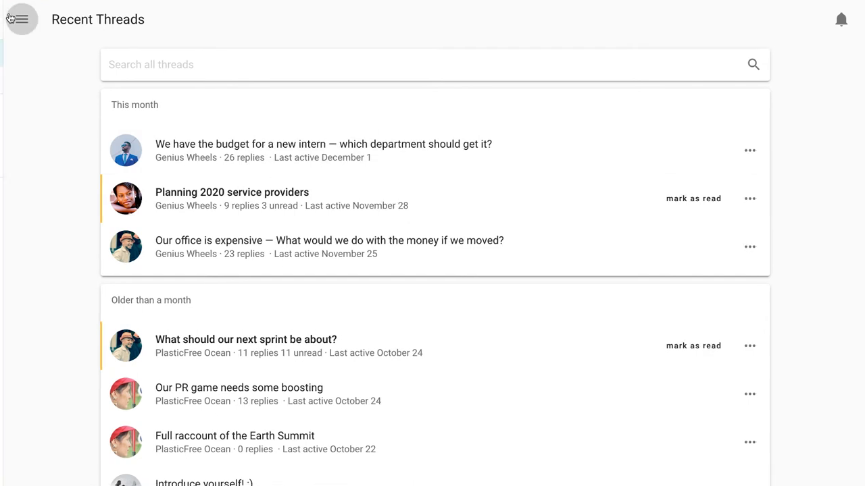
Go to the Genius Wheels group from Unread threads and show its Settings tab.
click(20, 19)
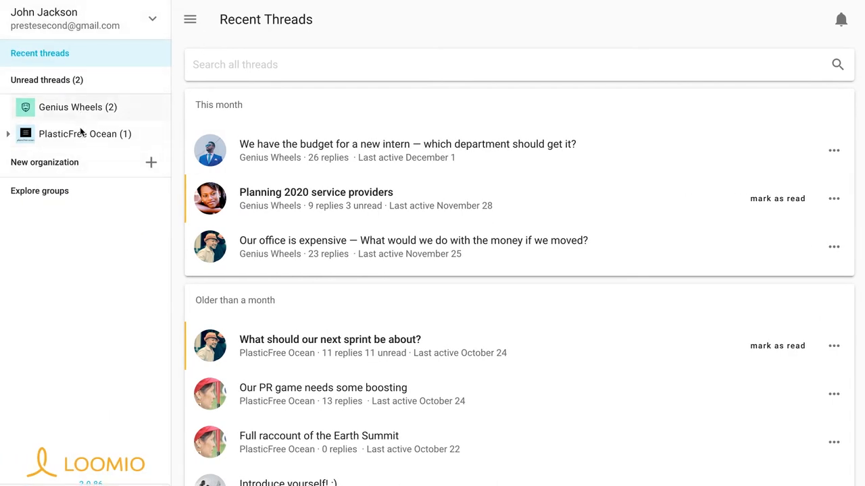
click(78, 106)
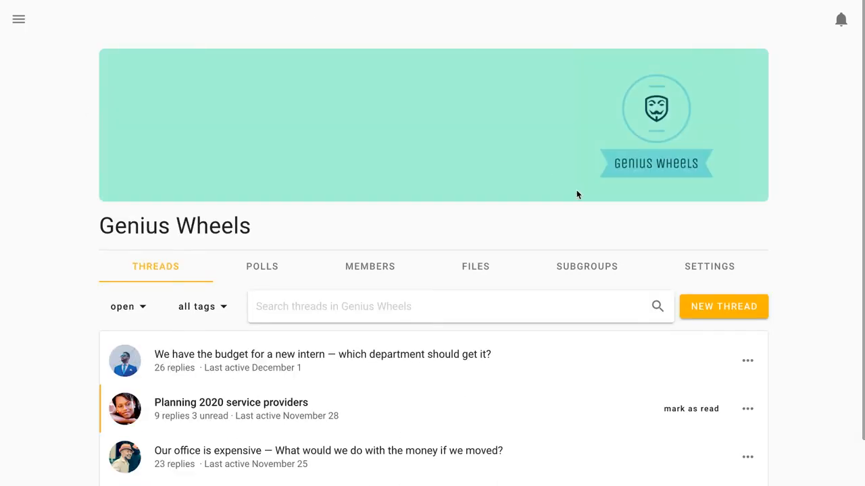
click(709, 266)
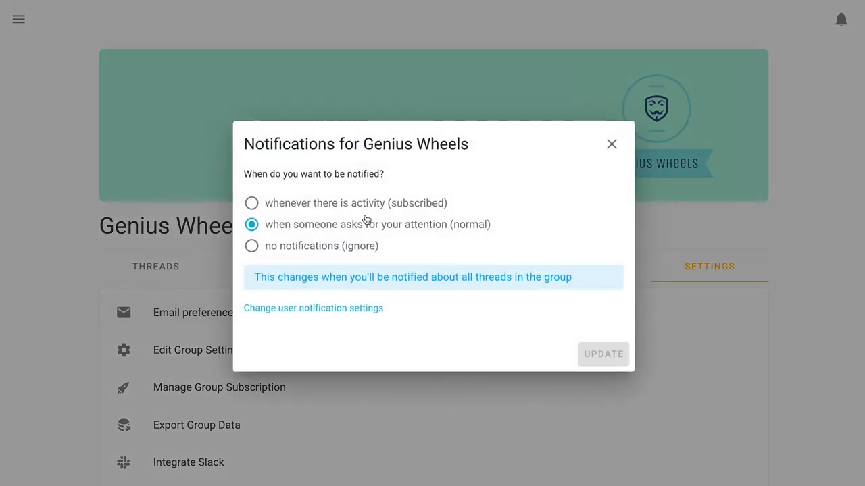
Try each email preference, settle on 'no notifications (ignore)' for Genius Wheels and update.
click(251, 203)
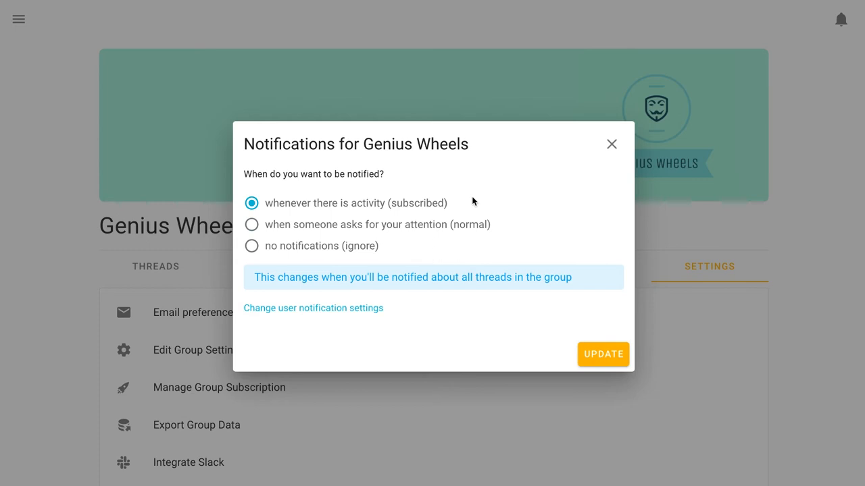
mouse_move(291, 228)
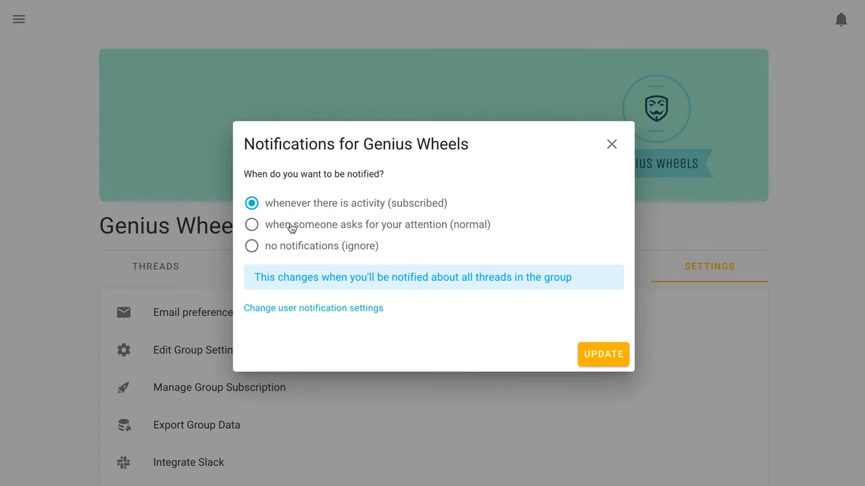
click(252, 225)
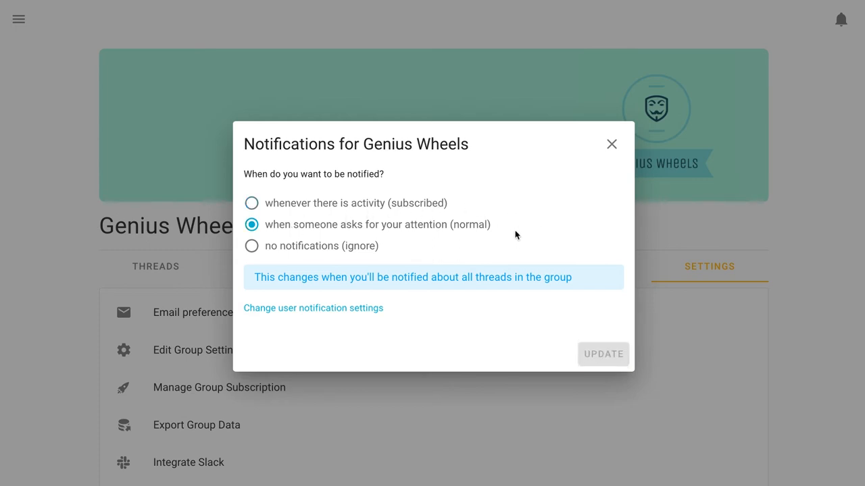
mouse_move(503, 238)
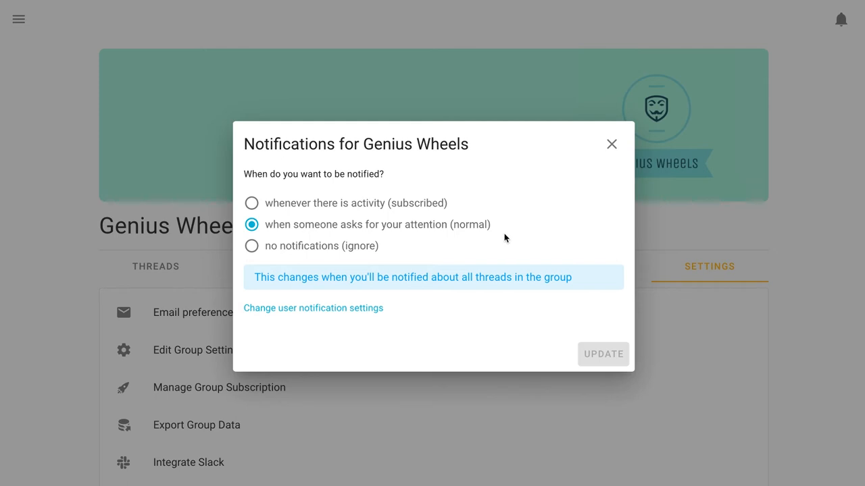
click(252, 246)
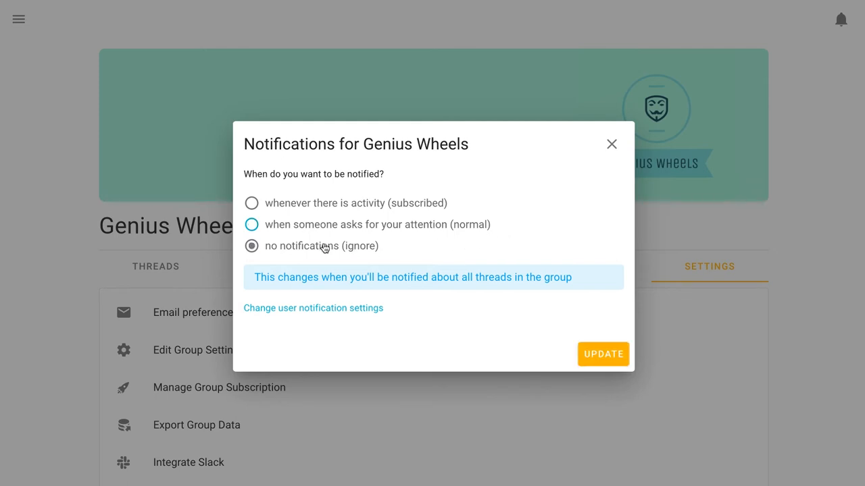
click(603, 354)
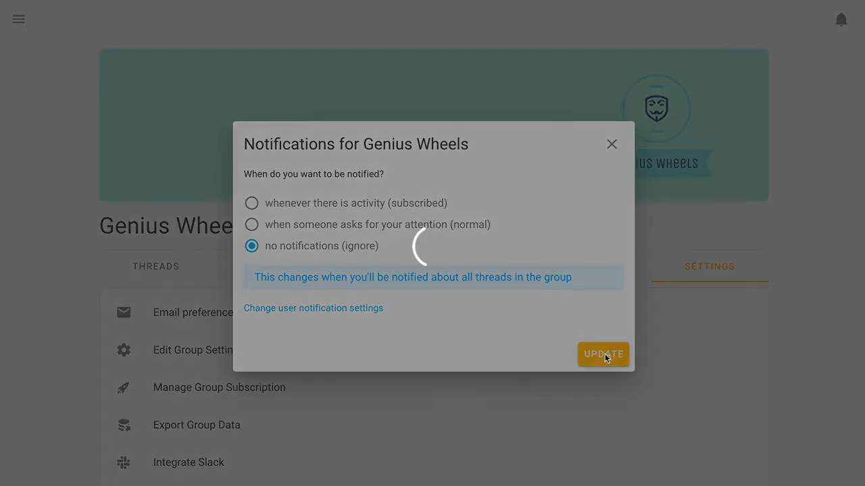
click(603, 354)
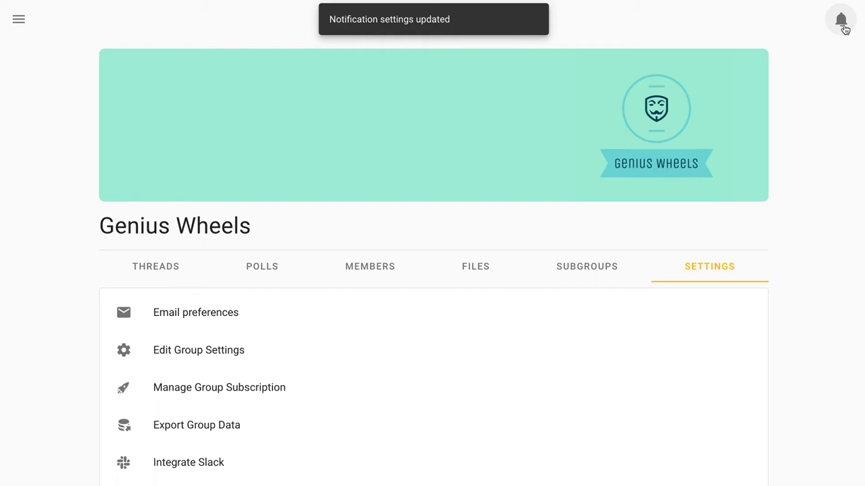
click(841, 19)
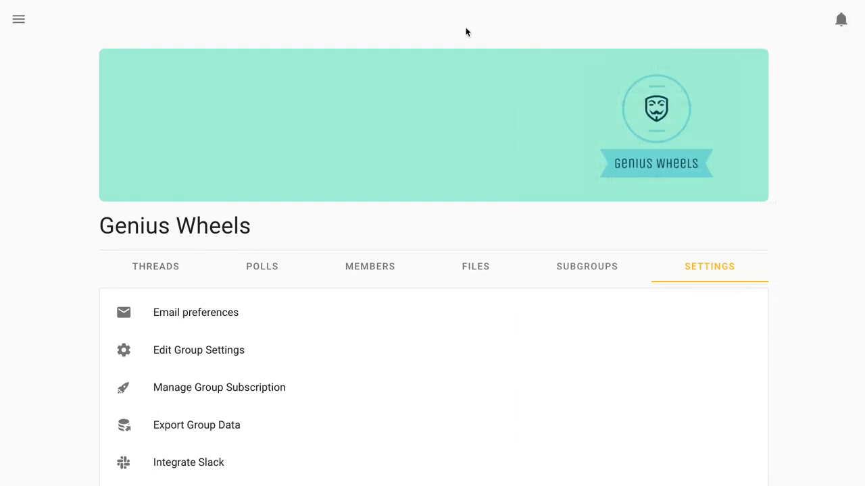
mouse_move(255, 306)
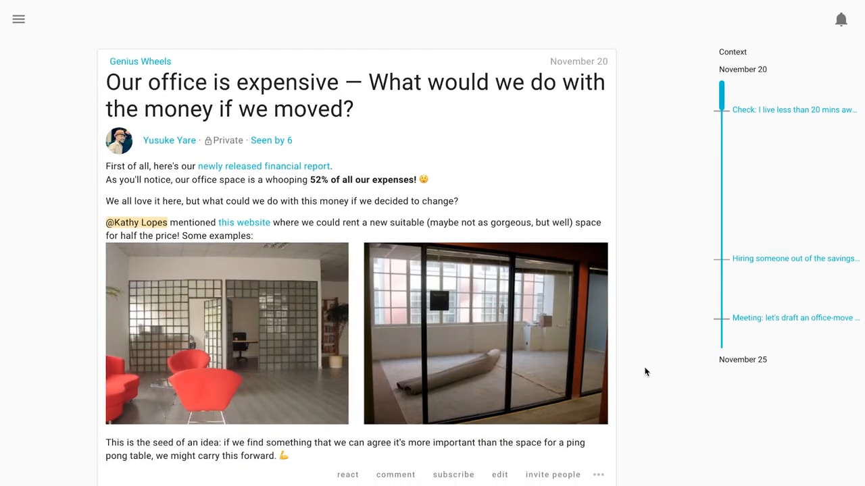
From Subscribe on the office-move thread, try the options and set it to 'no notifications (ignore)', then update.
scroll(down, 3)
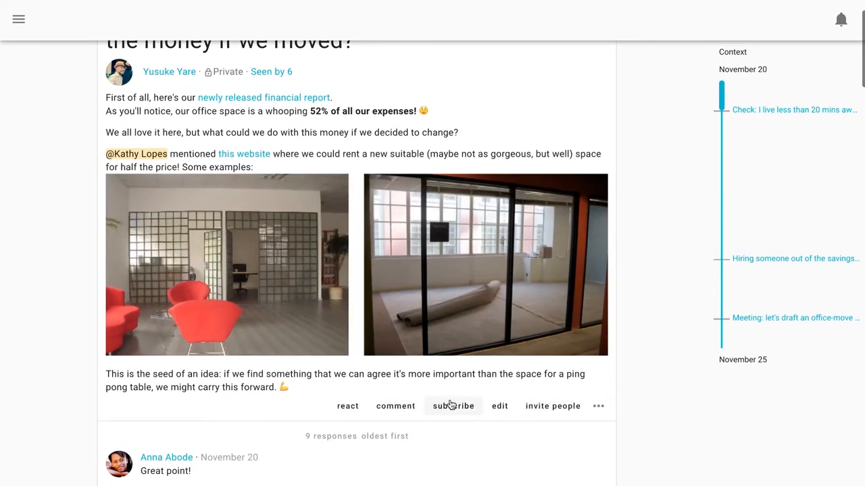
click(452, 405)
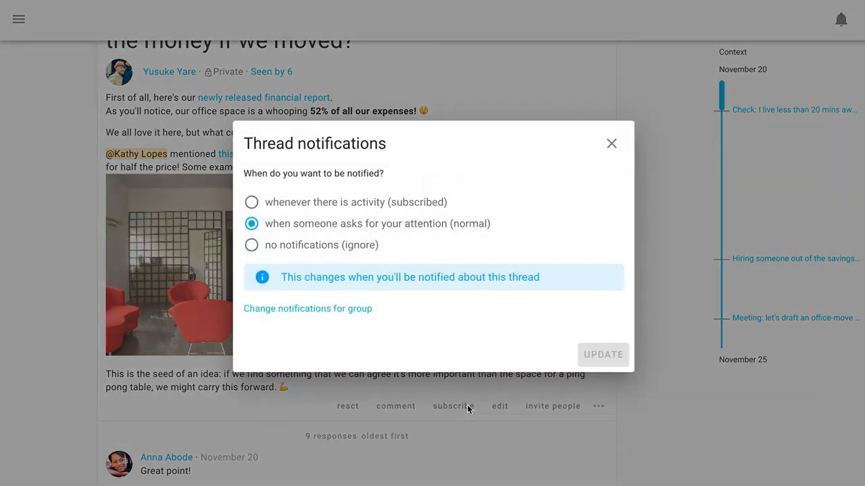
mouse_move(408, 216)
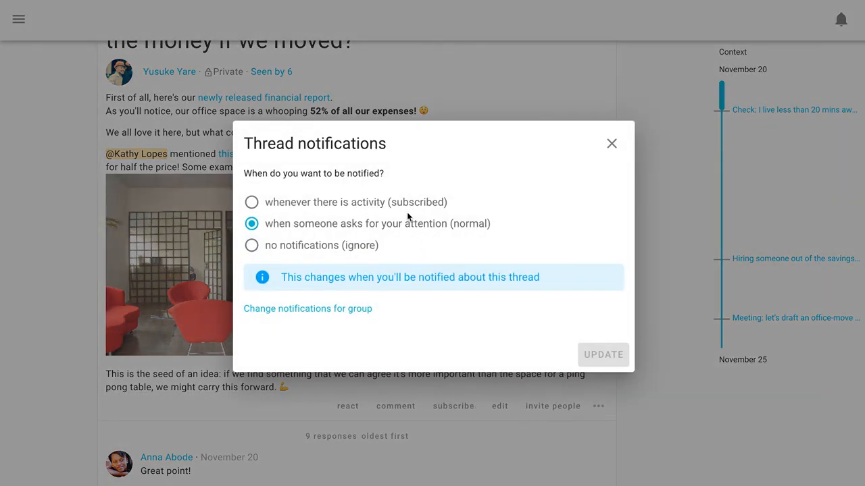
click(251, 245)
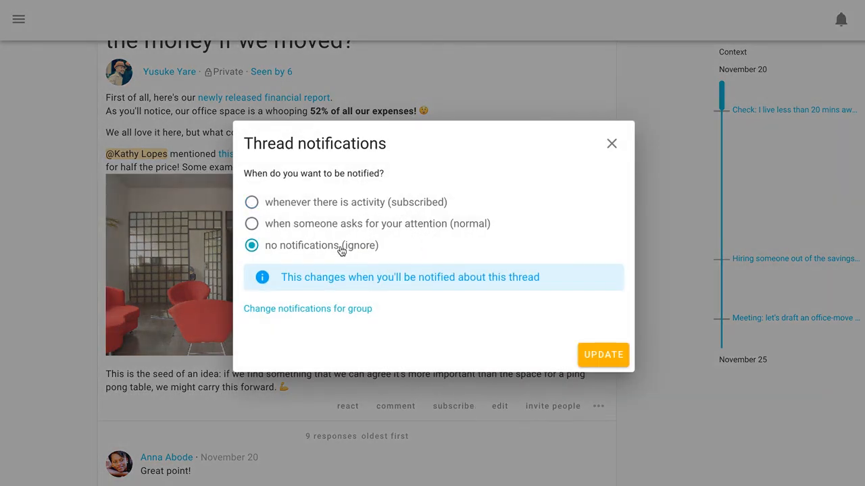
click(252, 224)
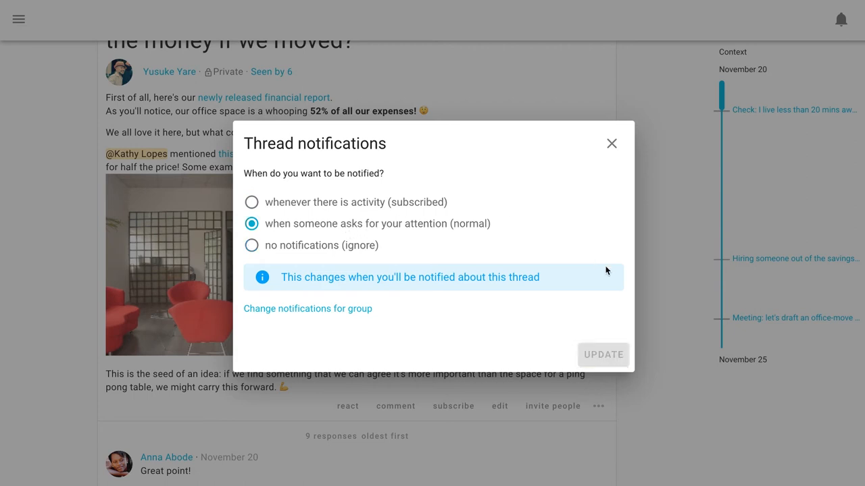
click(251, 202)
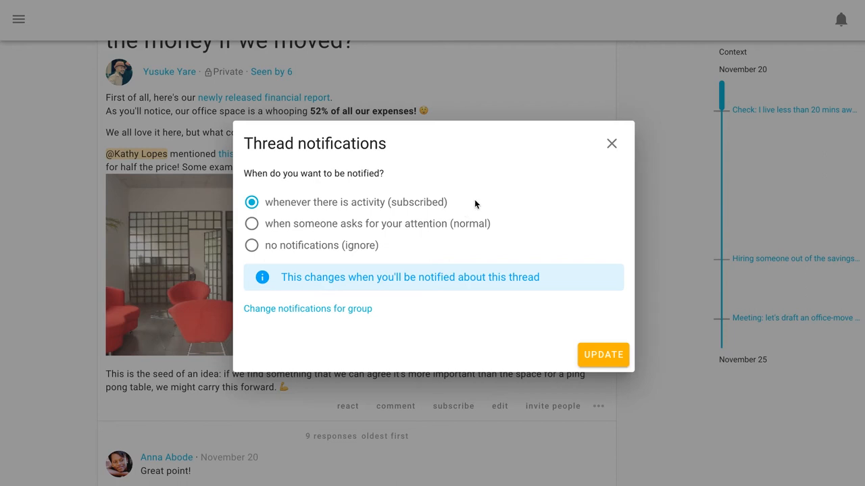
mouse_move(427, 208)
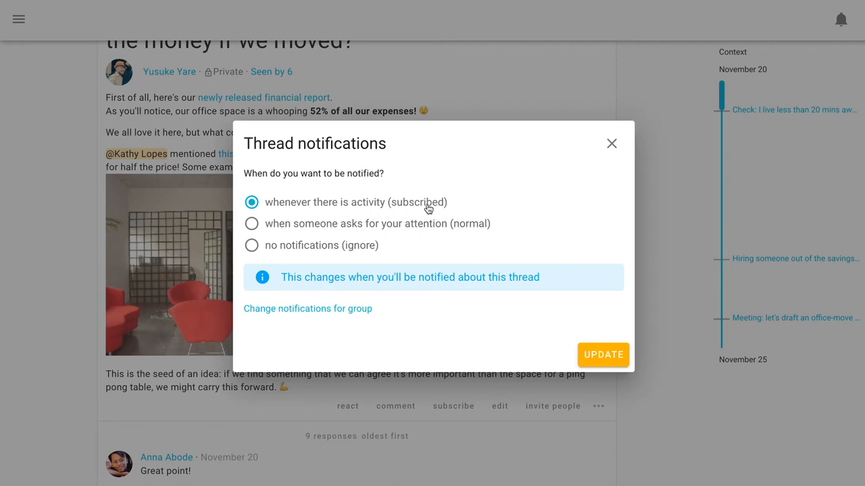
click(252, 246)
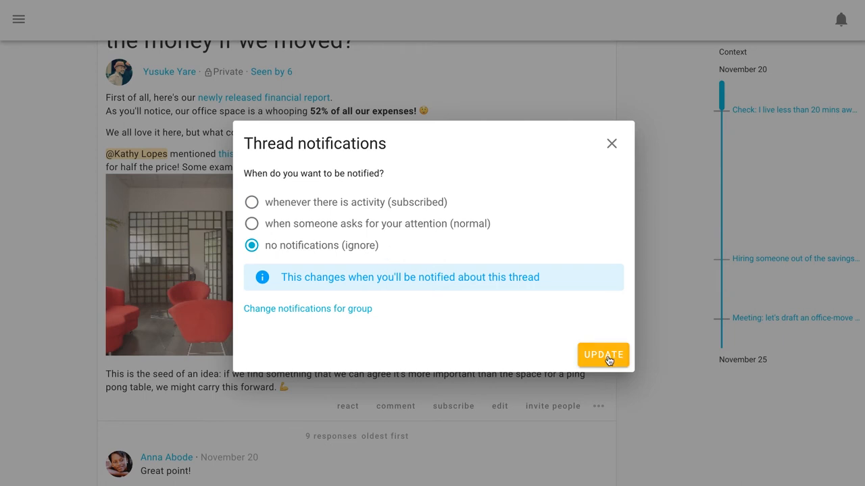
click(602, 354)
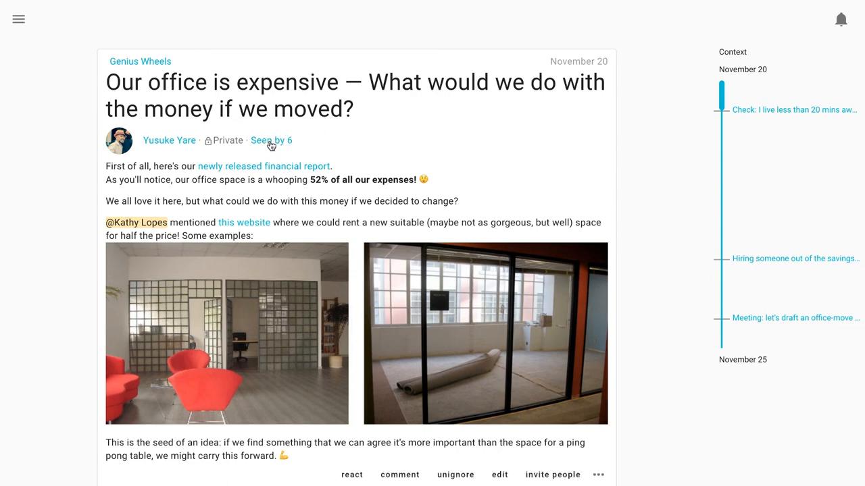
Show the 'Seen by 6' list of readers for the office-move thread.
click(272, 140)
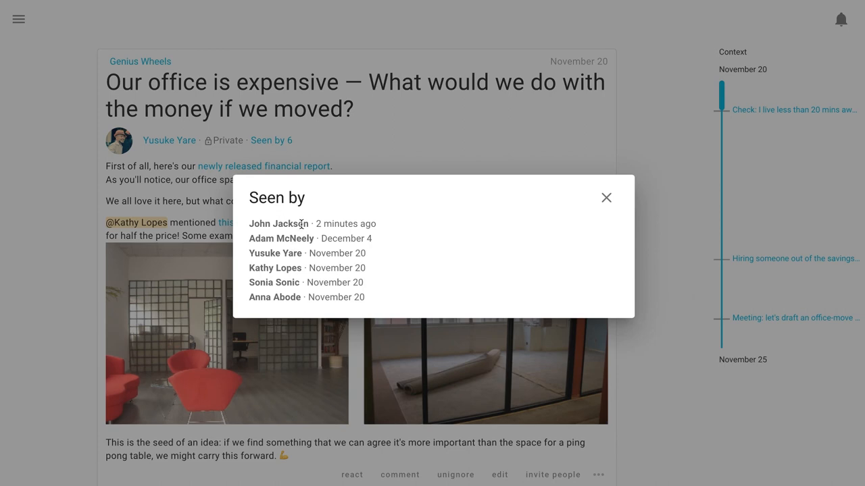
mouse_move(472, 302)
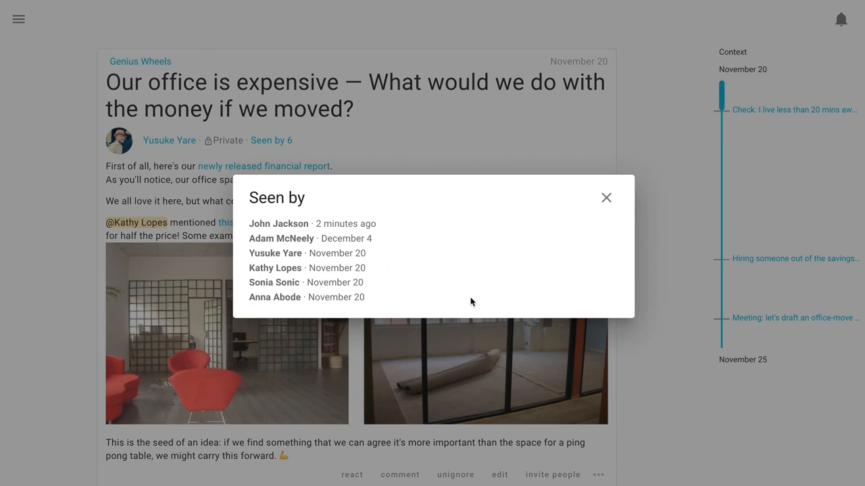
mouse_move(516, 230)
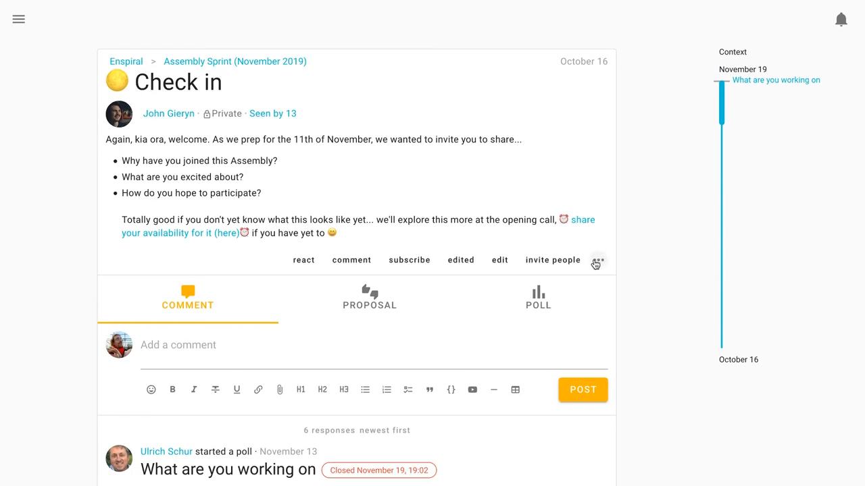
Choose Notification history from the Check in thread's ... menu.
click(597, 259)
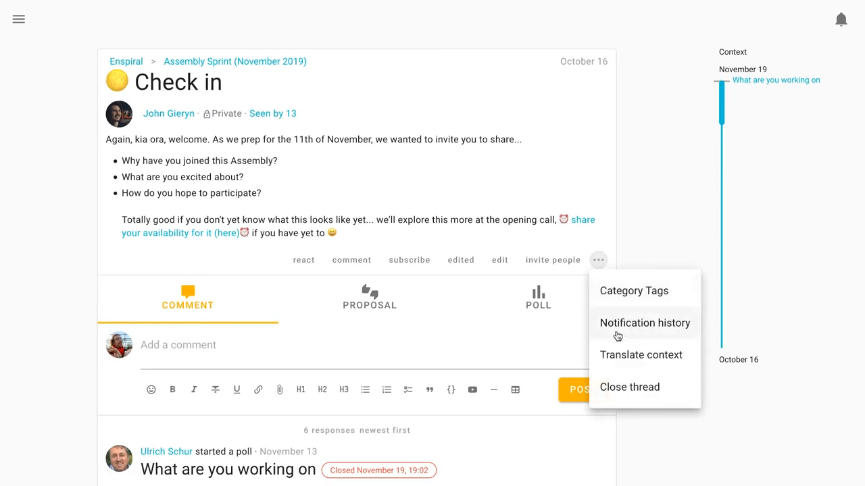
mouse_move(612, 341)
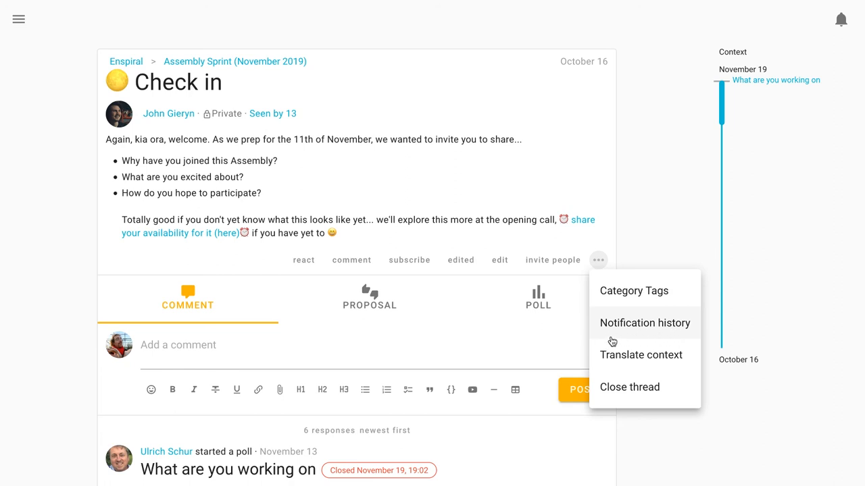
click(643, 323)
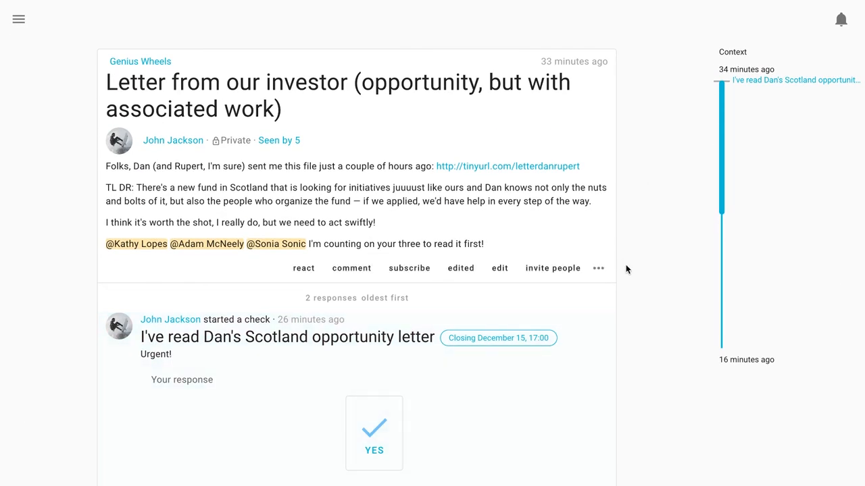
Via 'invite people to vote', view the check's History: four notified, two read.
scroll(down, 3)
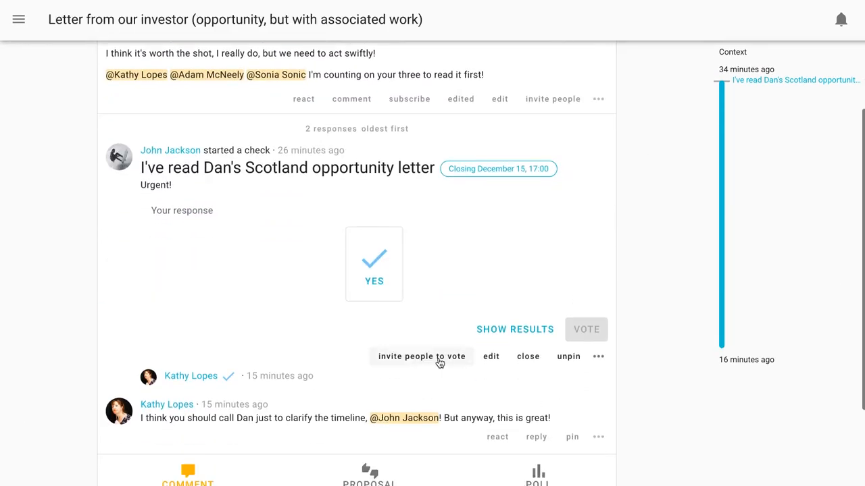
click(422, 357)
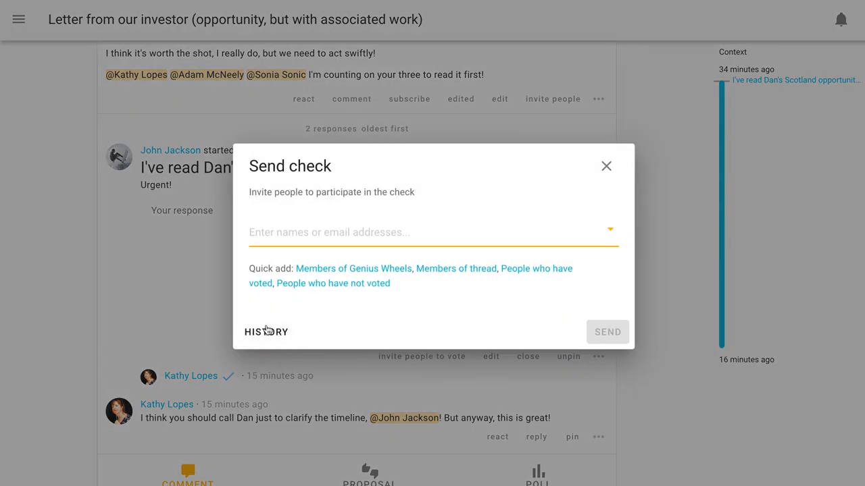
click(265, 332)
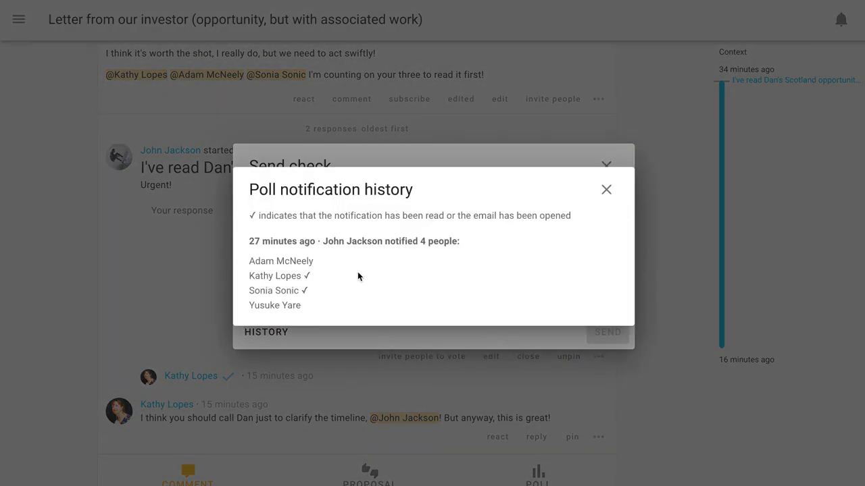
mouse_move(316, 306)
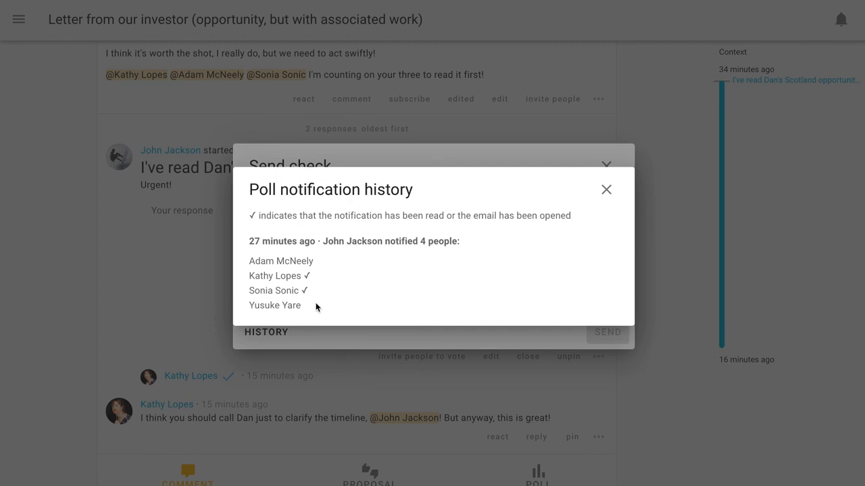